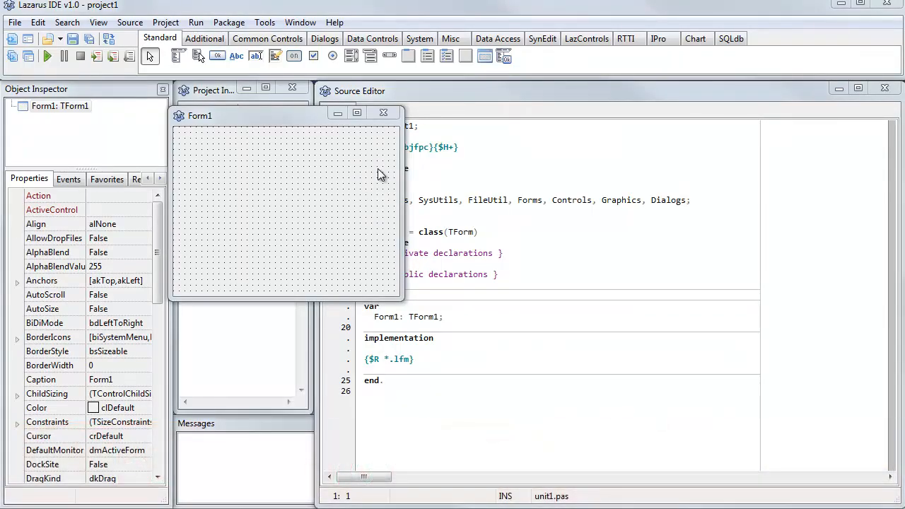
{"action": "mouse_move", "coordinate": [315, 110]}
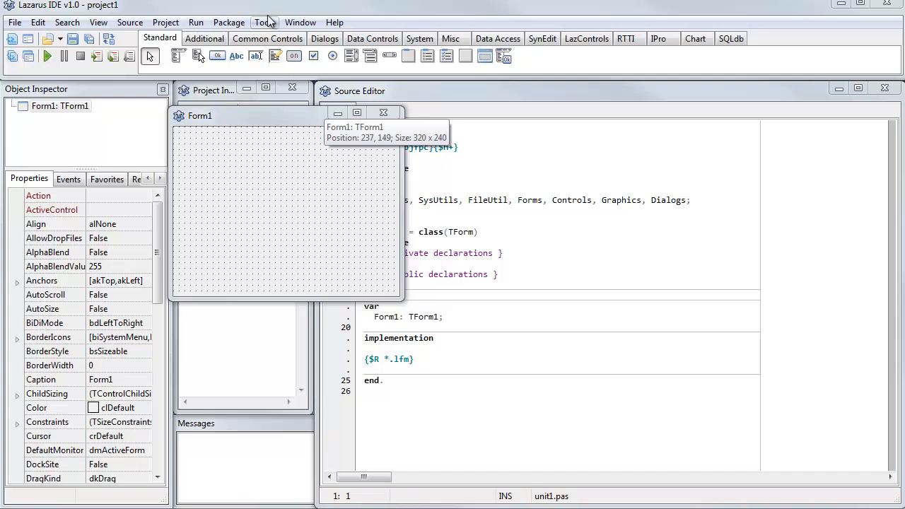
{"action": "mouse_move", "coordinate": [266, 12]}
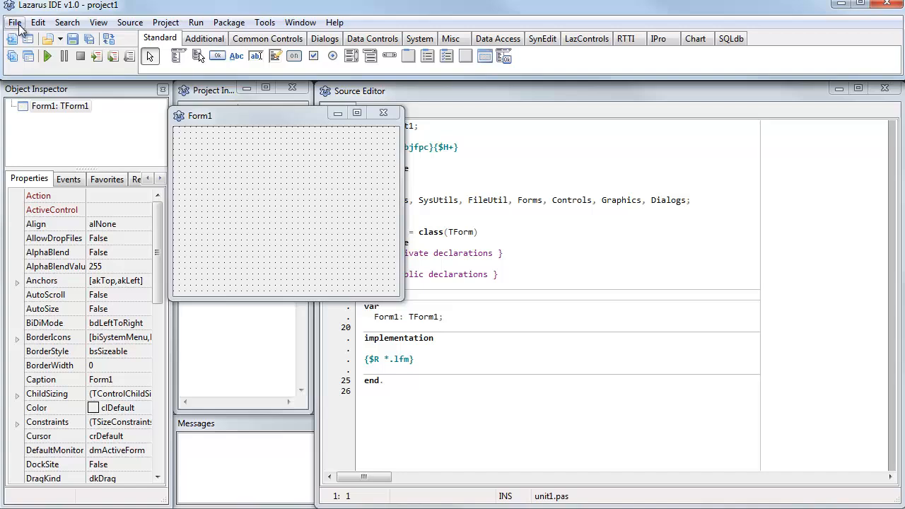
Browse the File, View and Project menus and create a new Application project.
{"action": "left_click", "coordinate": [18, 22]}
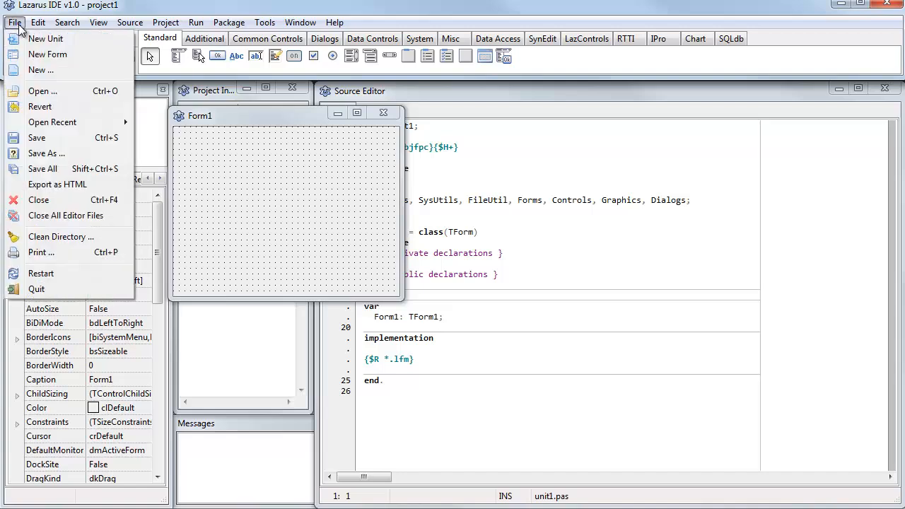
{"action": "left_click", "coordinate": [98, 23]}
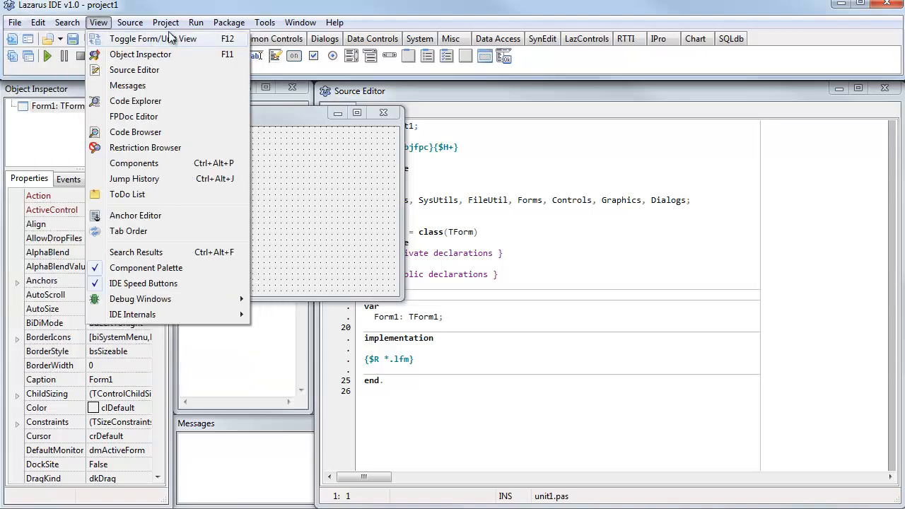
{"action": "left_click", "coordinate": [165, 22]}
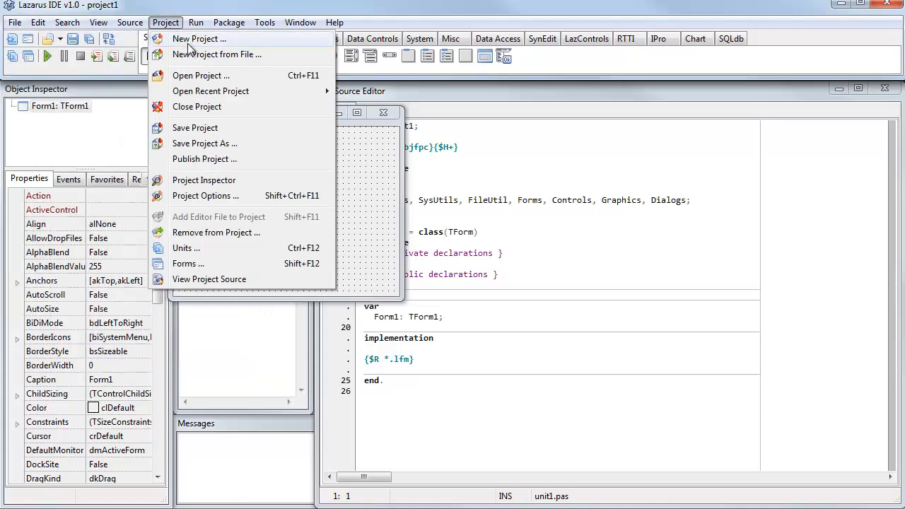
{"action": "left_click", "coordinate": [200, 39]}
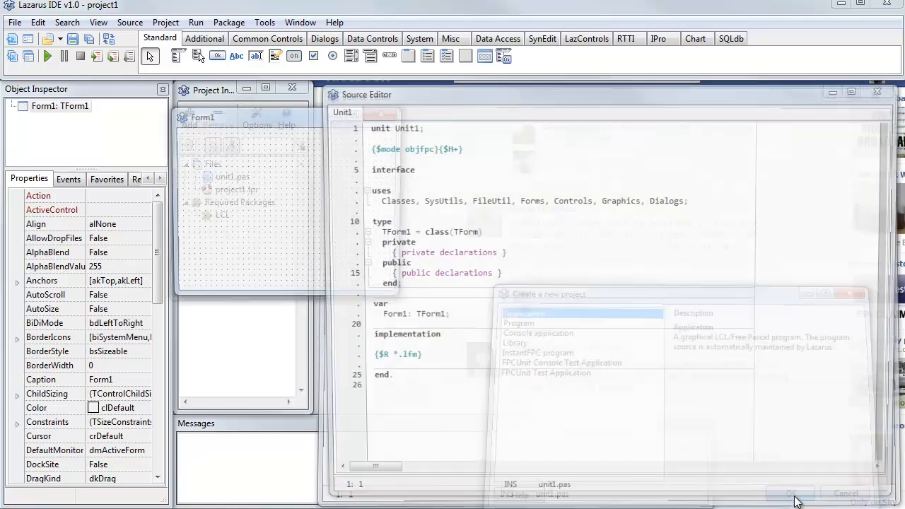
{"action": "left_click", "coordinate": [793, 493]}
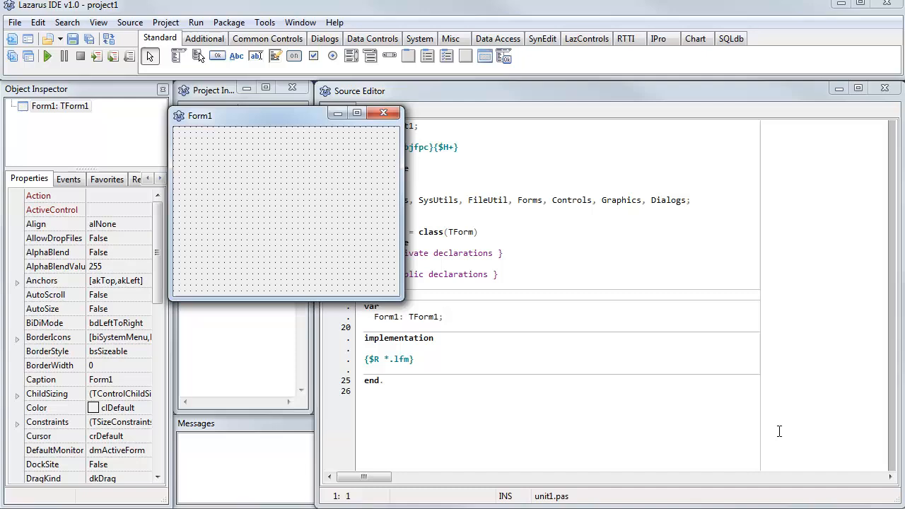
{"action": "mouse_move", "coordinate": [289, 137]}
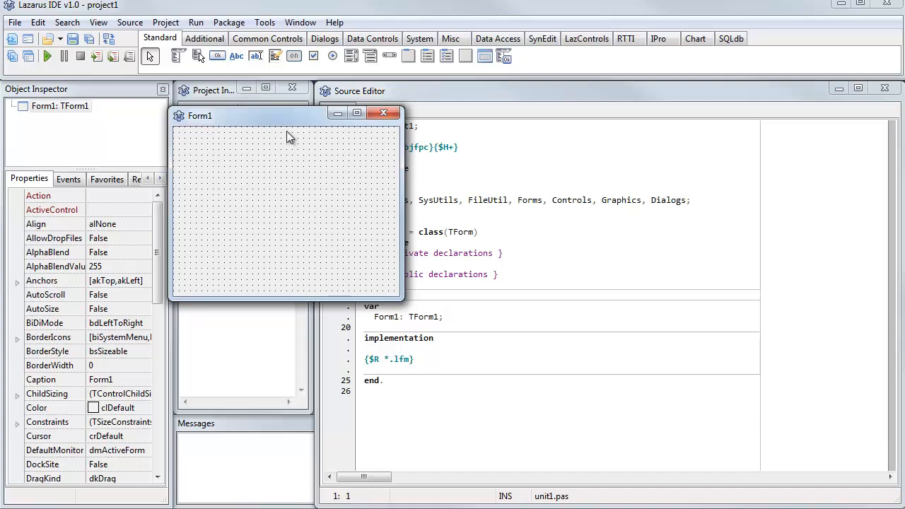
{"action": "mouse_move", "coordinate": [287, 136]}
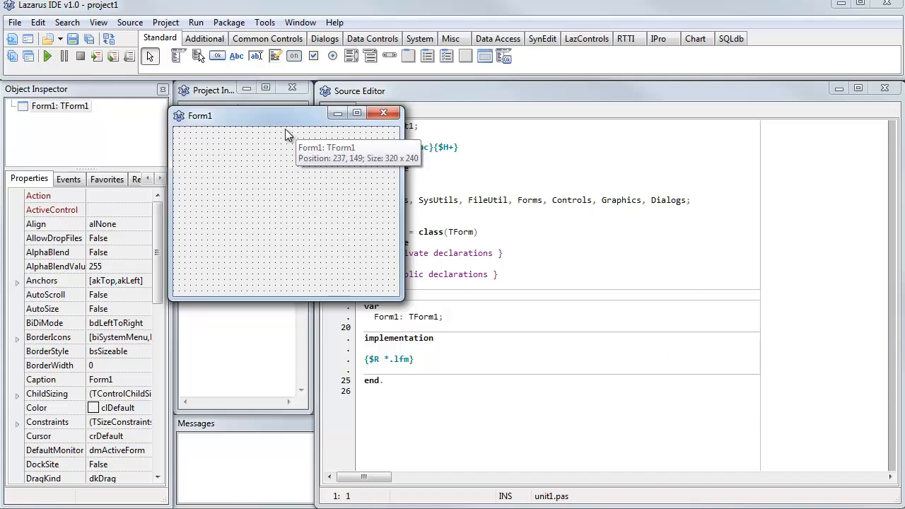
Browse the Additional, Dialogs and System palette tabs, then return to Standard.
{"action": "left_click", "coordinate": [205, 39]}
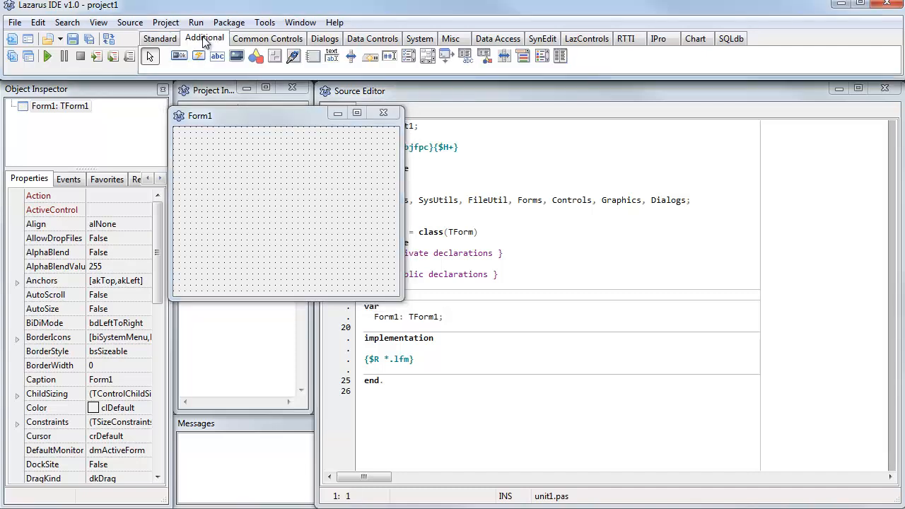
{"action": "left_click", "coordinate": [325, 38]}
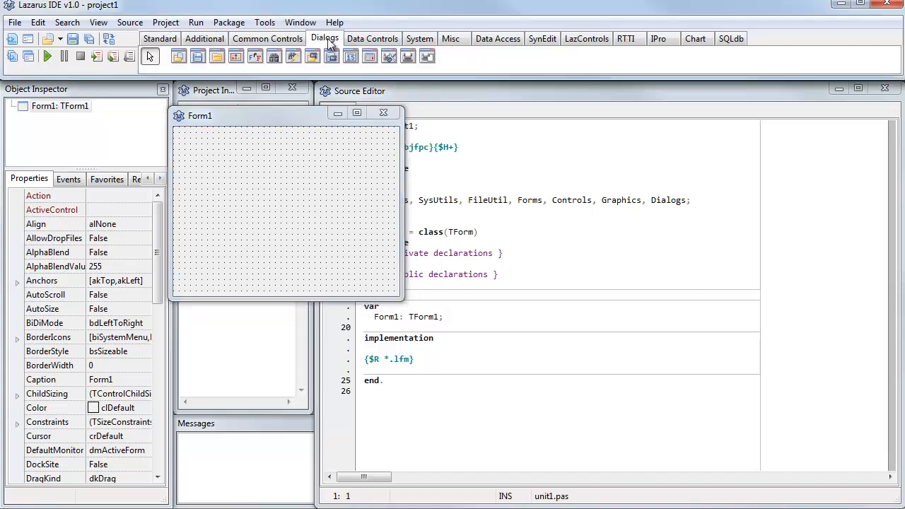
{"action": "left_click", "coordinate": [420, 38]}
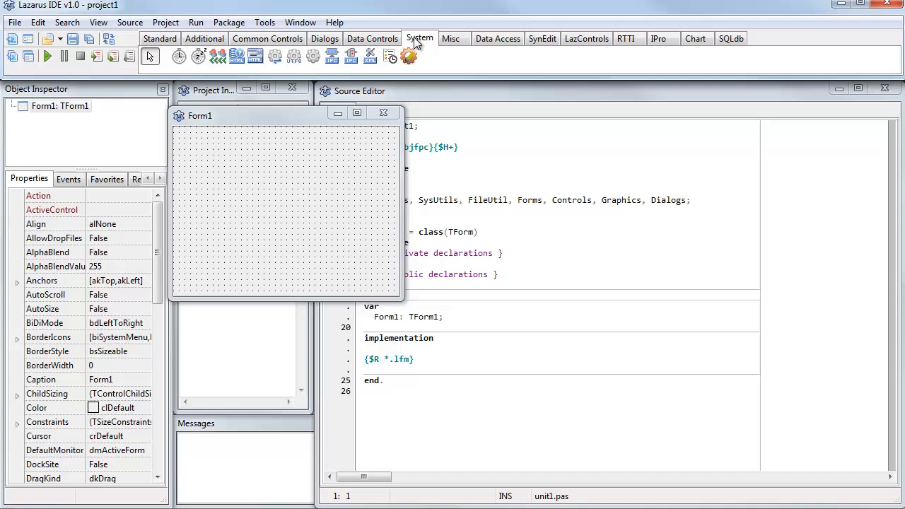
{"action": "left_click", "coordinate": [160, 38]}
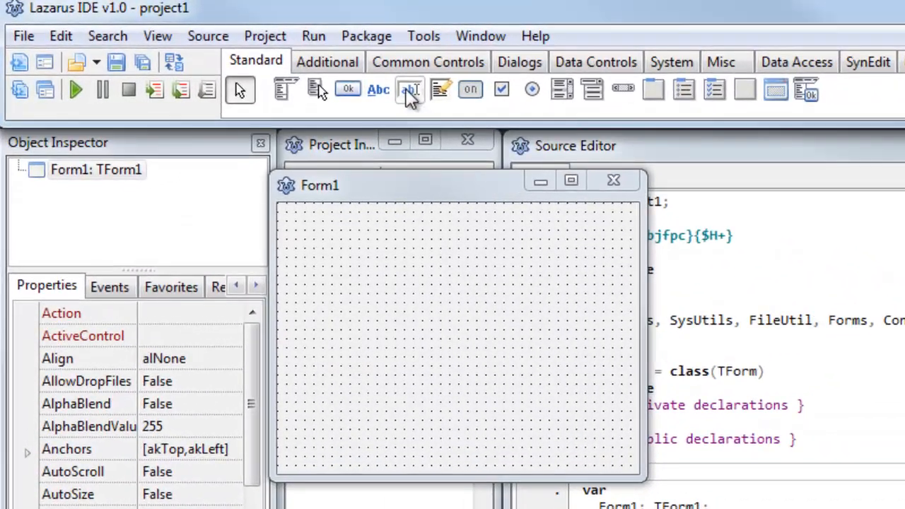
{"action": "mouse_move", "coordinate": [410, 95]}
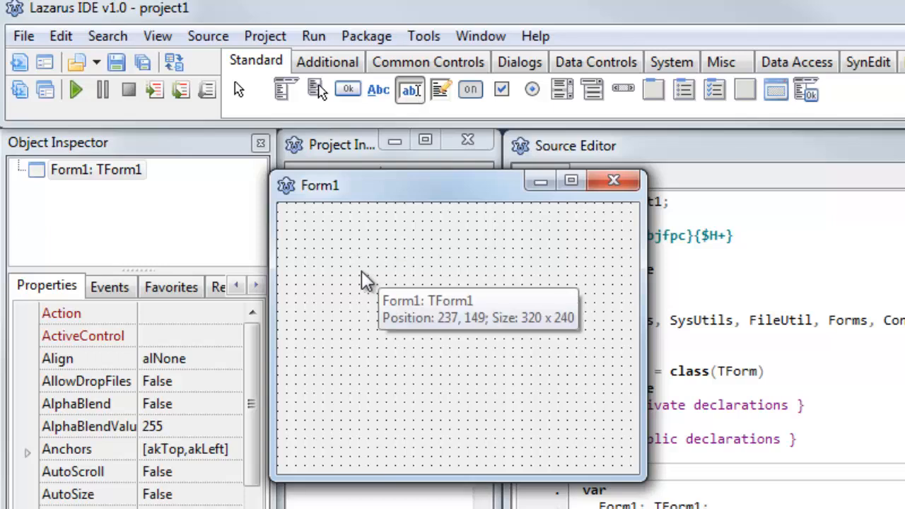
Place an Edit1 text box on Form1 and change its Text property to 'xxx'.
{"action": "left_click", "coordinate": [409, 89]}
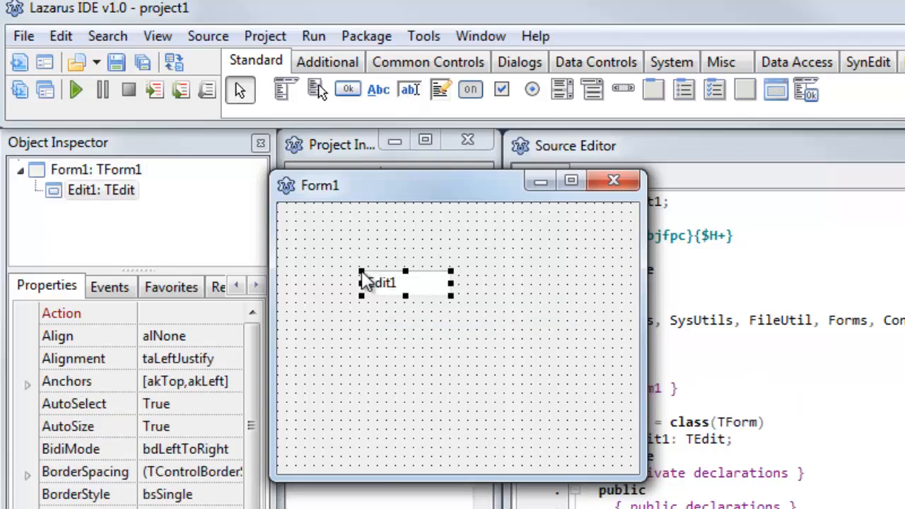
{"action": "mouse_move", "coordinate": [491, 347]}
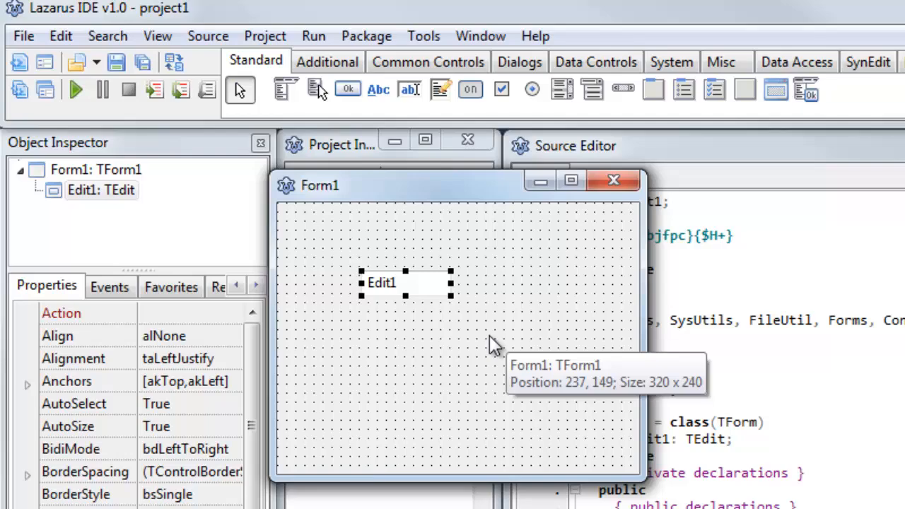
{"action": "mouse_move", "coordinate": [67, 313]}
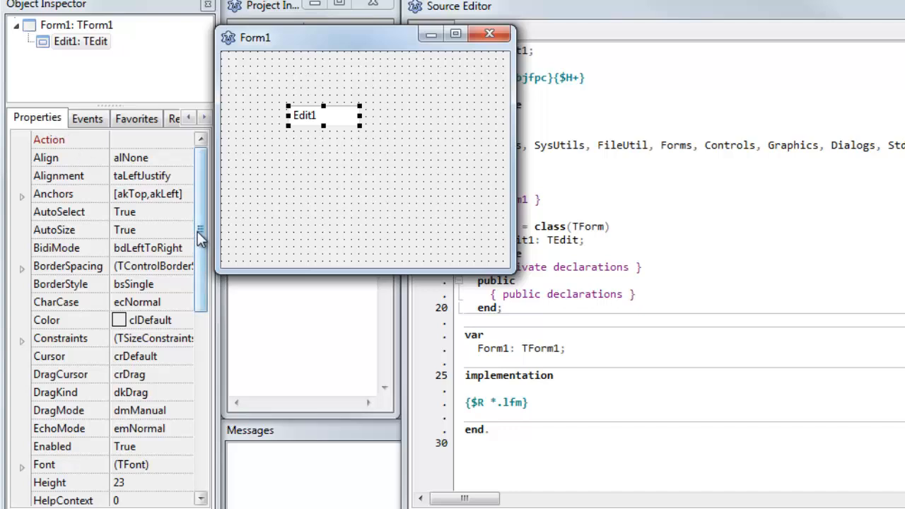
{"action": "scroll", "scroll_direction": "down", "scroll_amount": 3}
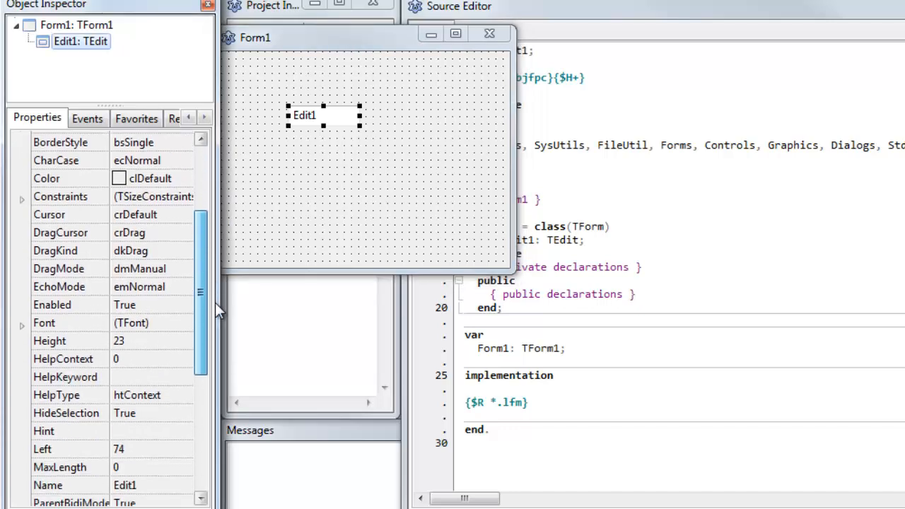
{"action": "scroll", "scroll_direction": "down", "scroll_amount": 3}
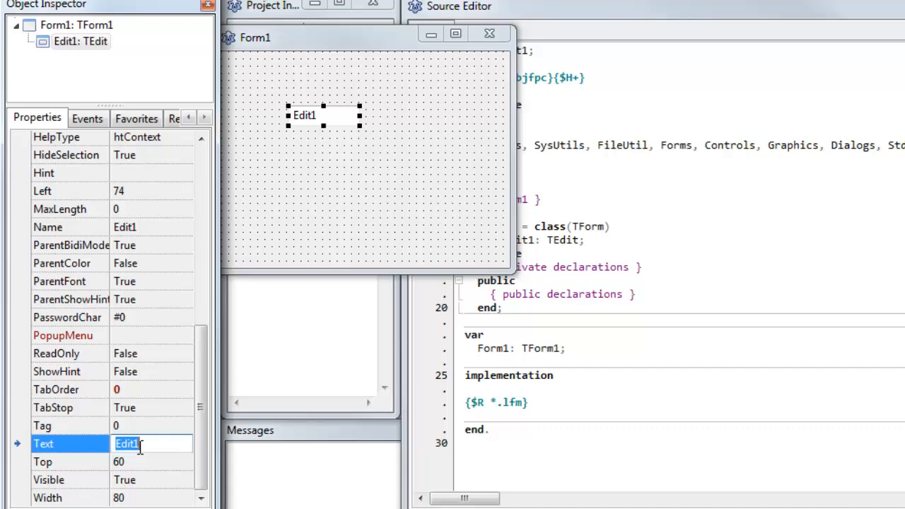
{"action": "type", "text": "xxx"}
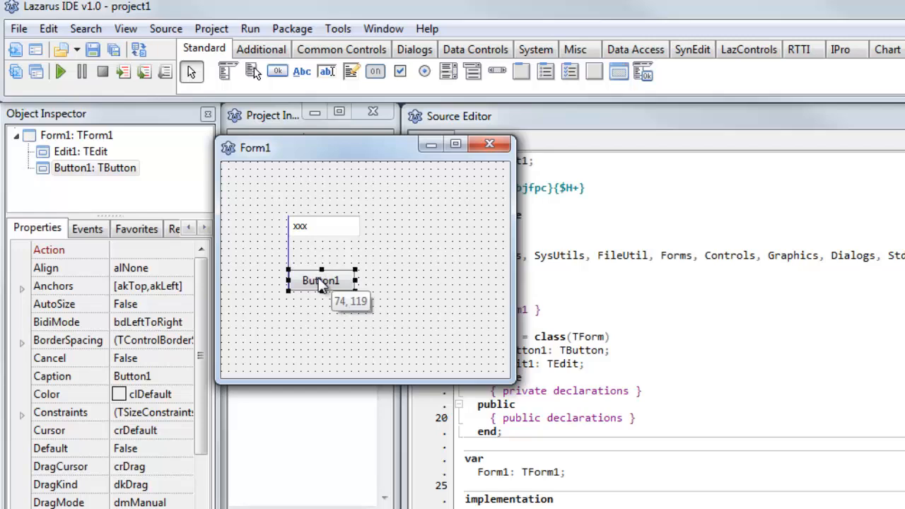
Align Button1 directly beneath Edit1, then widen the edit box to the right.
{"action": "left_click_drag", "start_coordinate": [320, 281], "coordinate": [420, 230]}
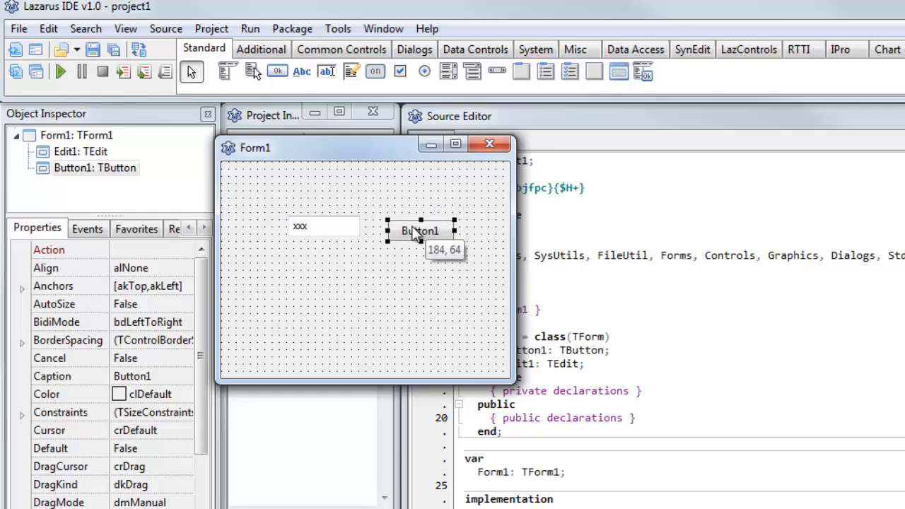
{"action": "left_click_drag", "start_coordinate": [420, 230], "coordinate": [326, 275]}
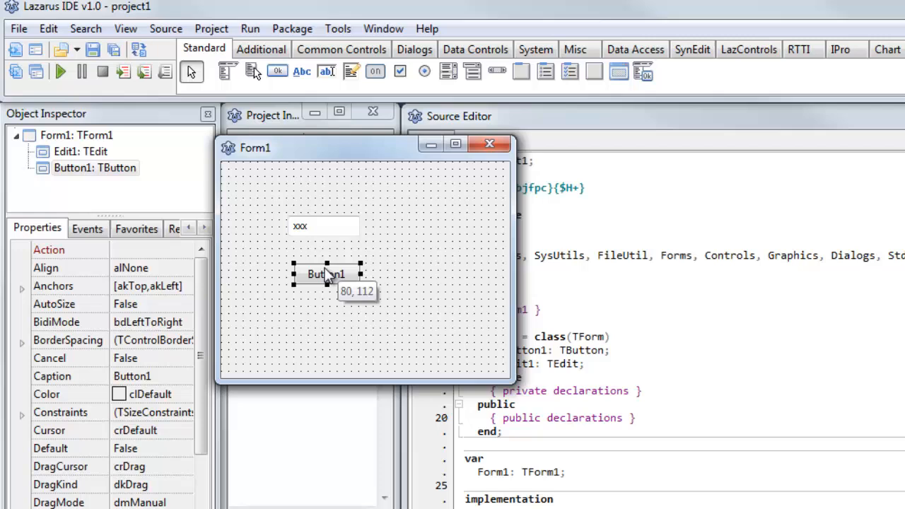
{"action": "left_click_drag", "start_coordinate": [327, 275], "coordinate": [322, 268]}
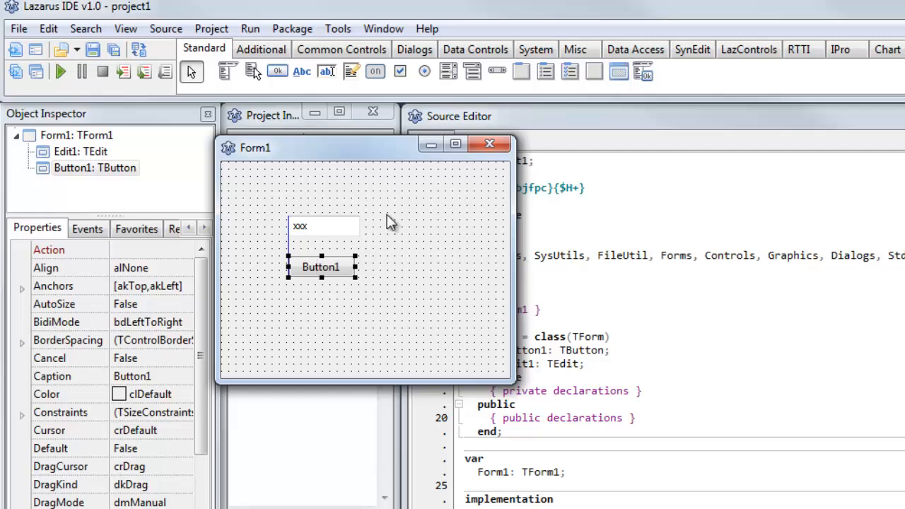
{"action": "left_click", "coordinate": [323, 226]}
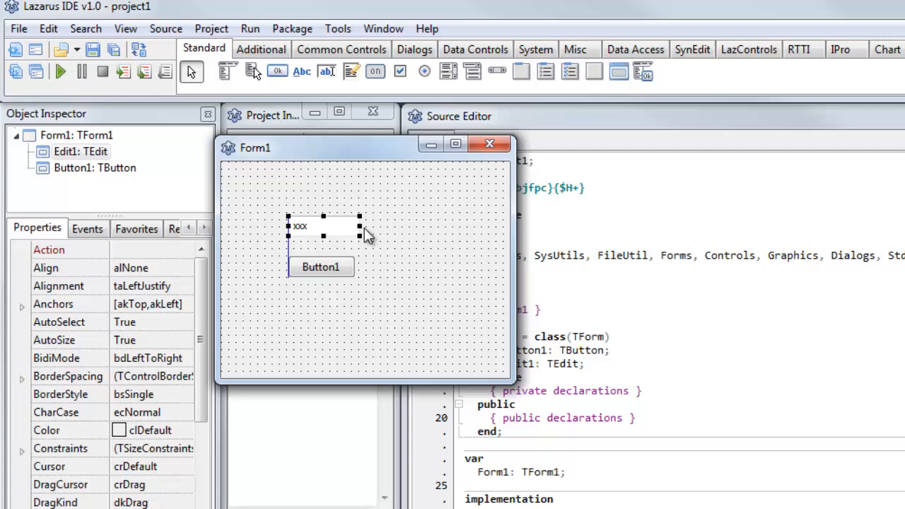
{"action": "left_click_drag", "start_coordinate": [360, 227], "coordinate": [415, 227]}
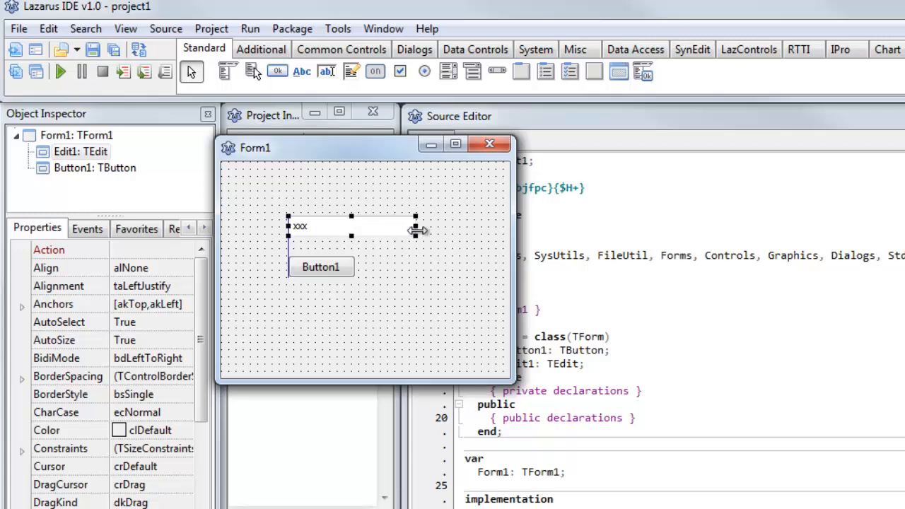
{"action": "mouse_move", "coordinate": [333, 273]}
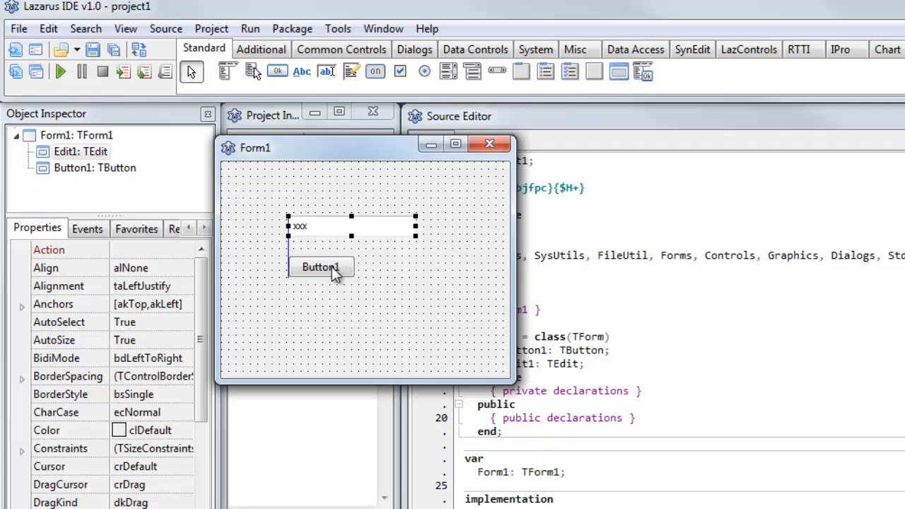
{"action": "mouse_move", "coordinate": [334, 272]}
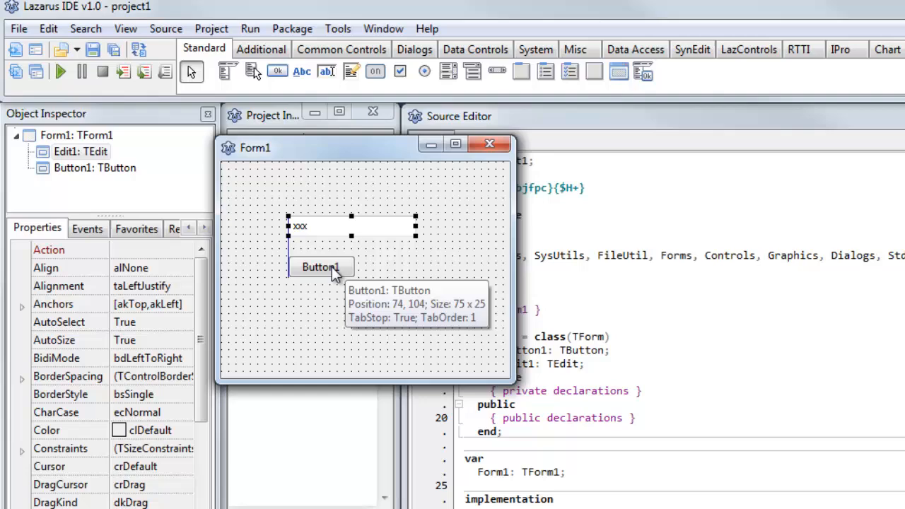
{"action": "mouse_move", "coordinate": [334, 276]}
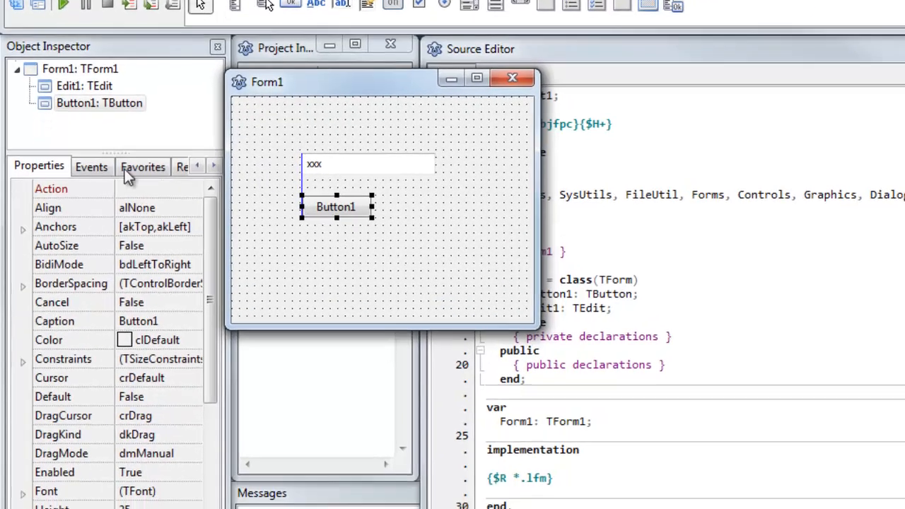
Show Button1's events in the Object Inspector and select the OnClick row.
{"action": "left_click", "coordinate": [92, 167]}
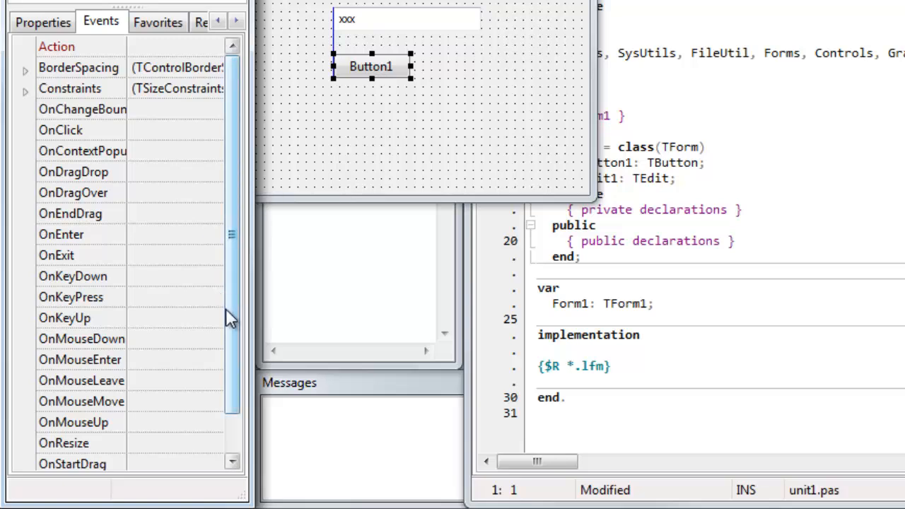
{"action": "left_click", "coordinate": [60, 129]}
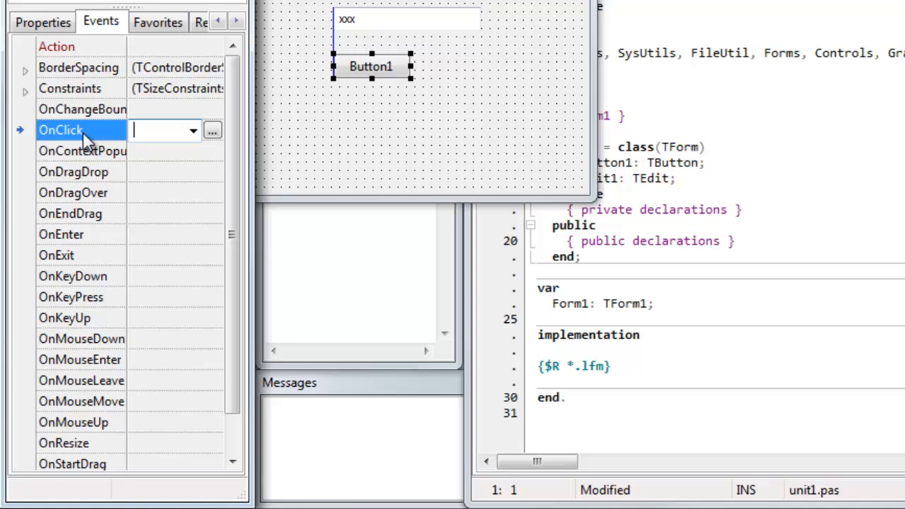
{"action": "mouse_move", "coordinate": [380, 69]}
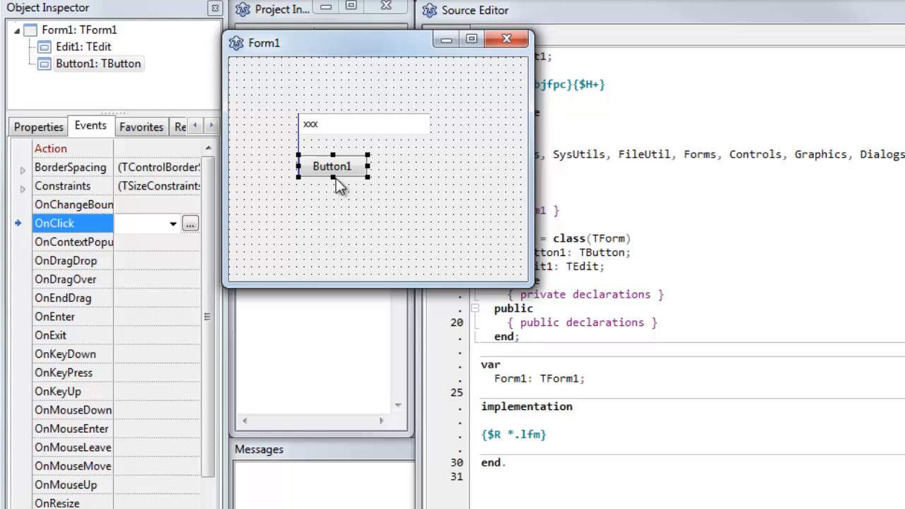
Generate the empty TForm1.Button1Click handler from the OnClick value field.
{"action": "double_click", "coordinate": [332, 166]}
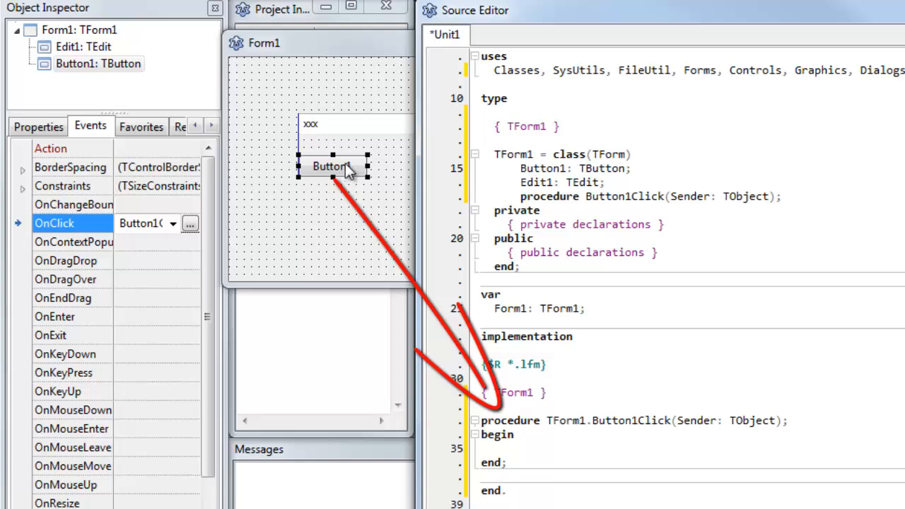
{"action": "mouse_move", "coordinate": [349, 169]}
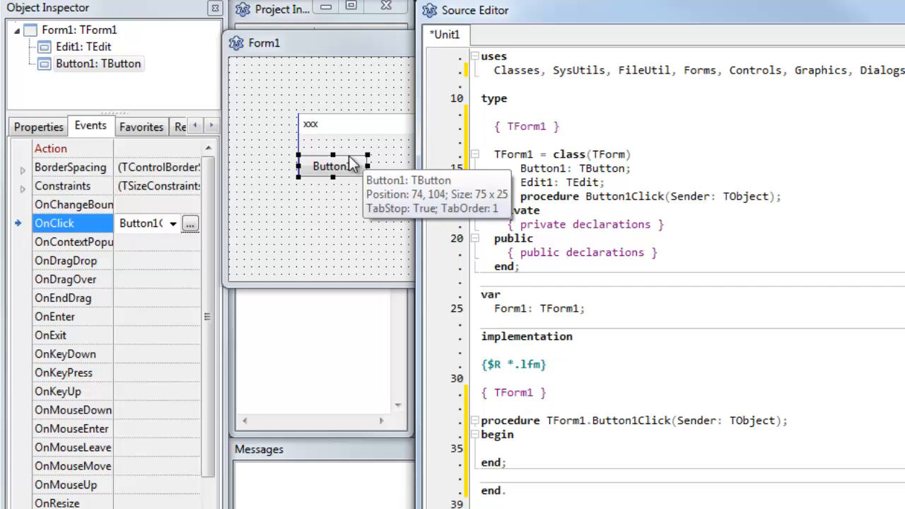
{"action": "mouse_move", "coordinate": [138, 362]}
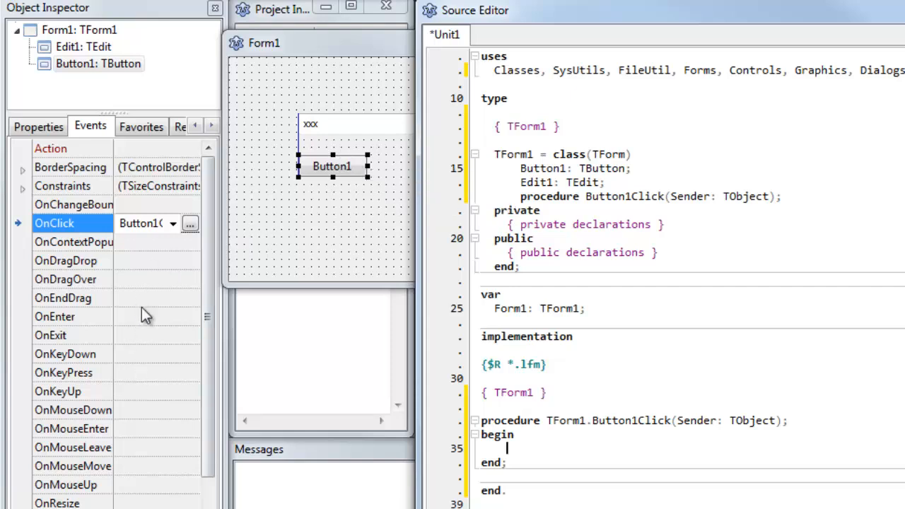
{"action": "mouse_move", "coordinate": [313, 206]}
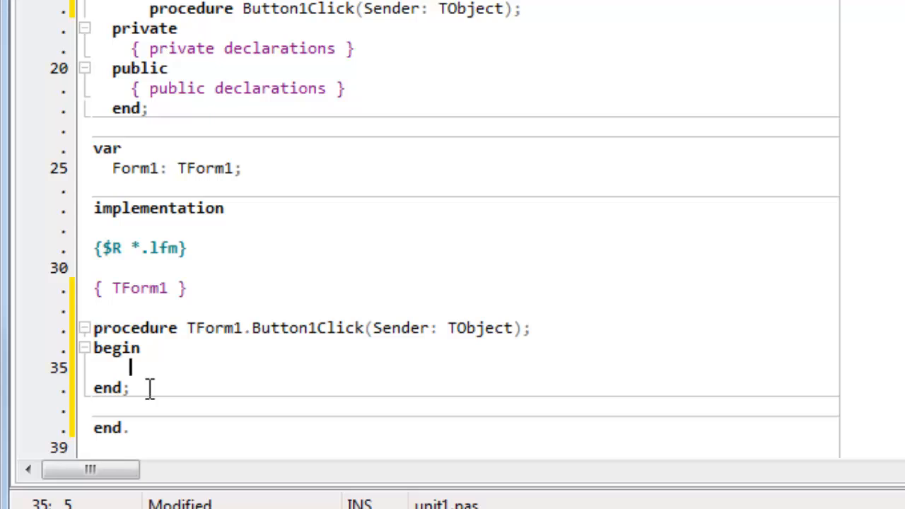
Write Edit1.Text := 'Hello world'; inside the Button1Click procedure body.
{"action": "type", "text": "Edi"}
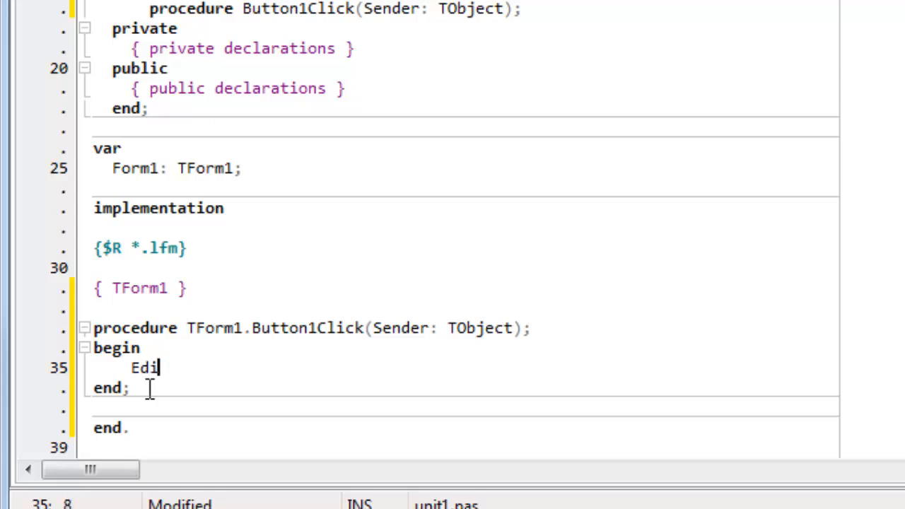
{"action": "type", "text": "t1"}
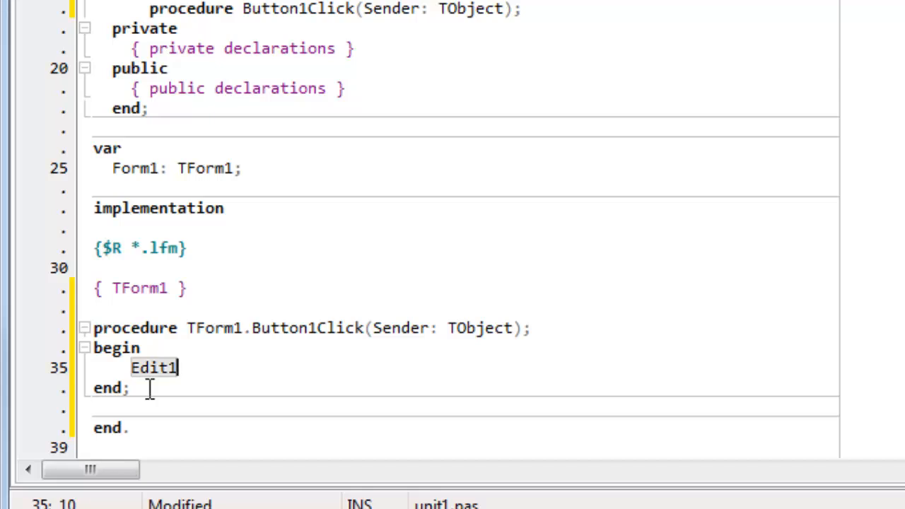
{"action": "type", "text": "."}
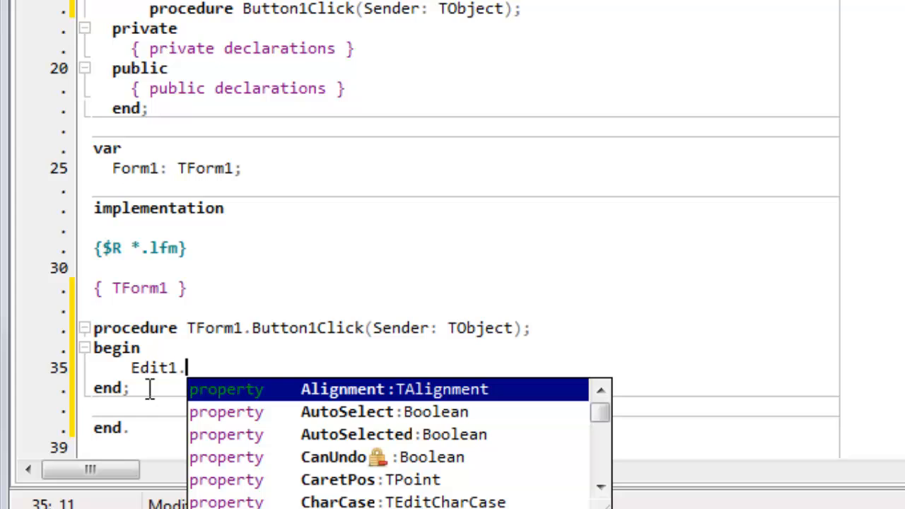
{"action": "mouse_move", "coordinate": [329, 225]}
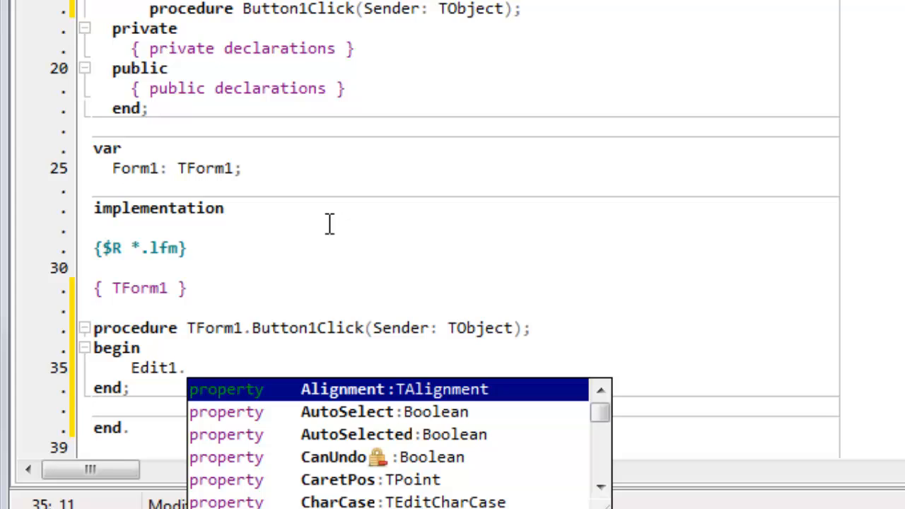
{"action": "type", "text": "T"}
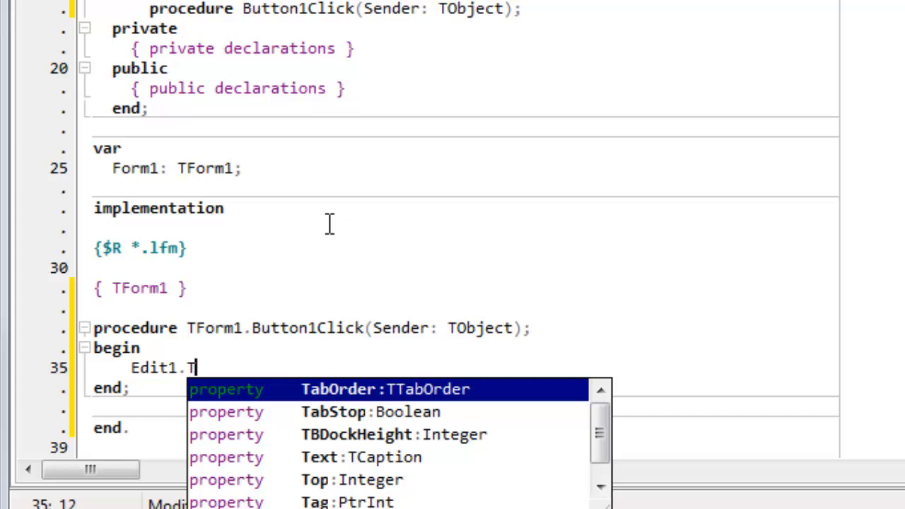
{"action": "type", "text": "e"}
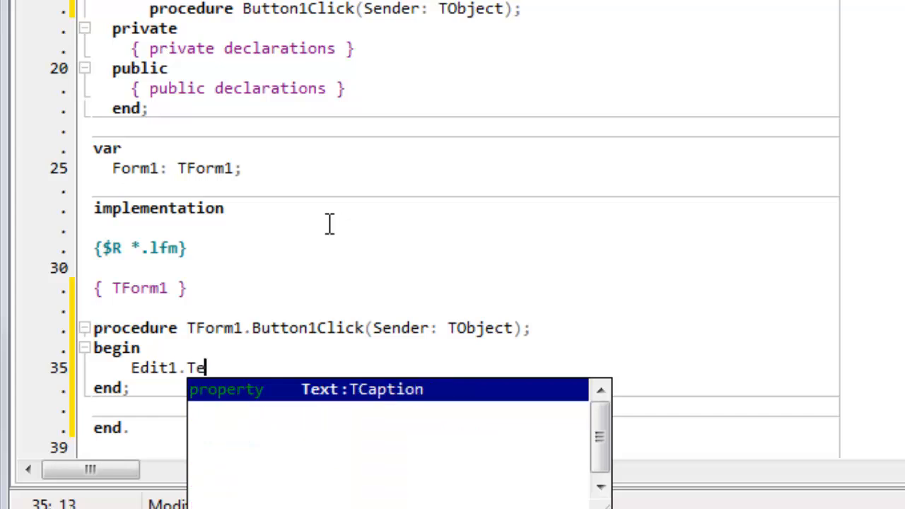
{"action": "type", "text": "xt:=;"}
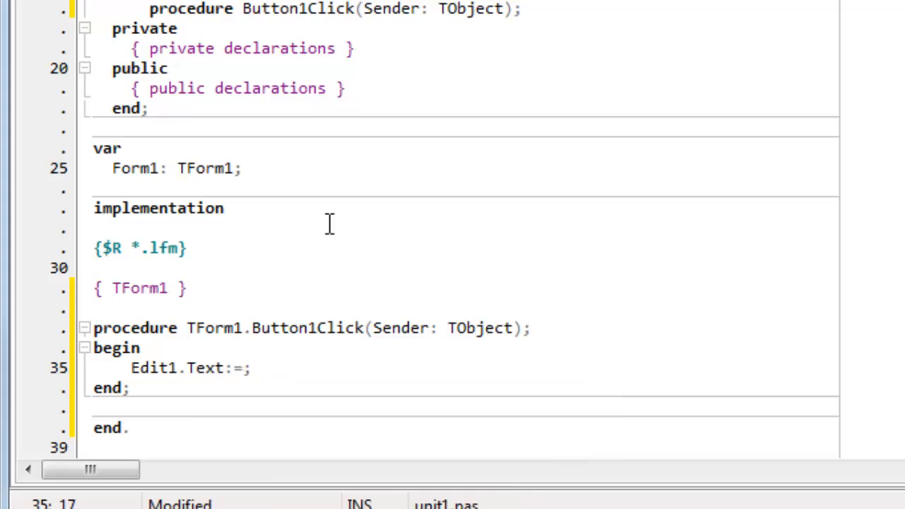
{"action": "type", "text": "\" \""}
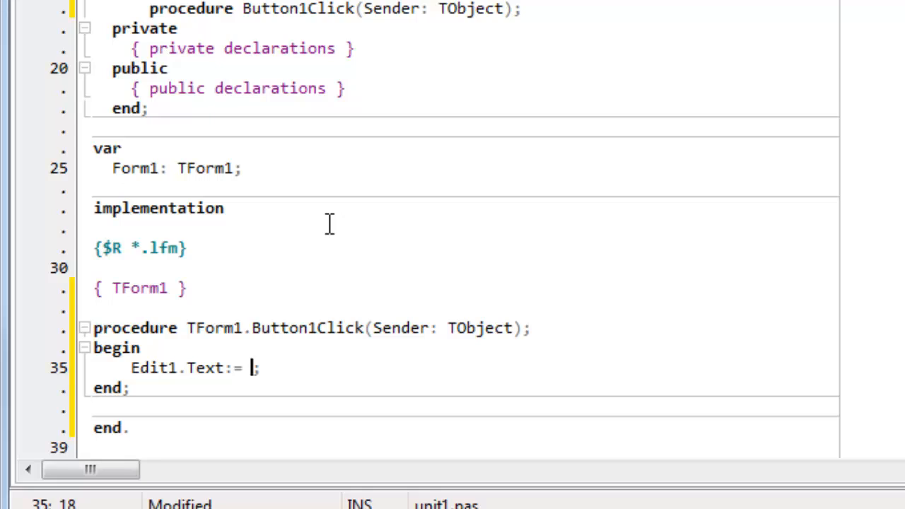
{"action": "type", "text": "'"}
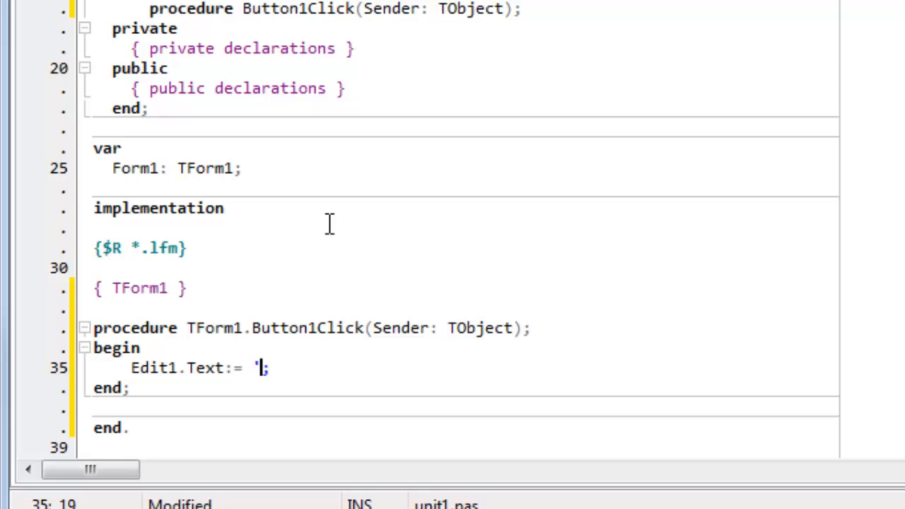
{"action": "type", "text": "Hel"}
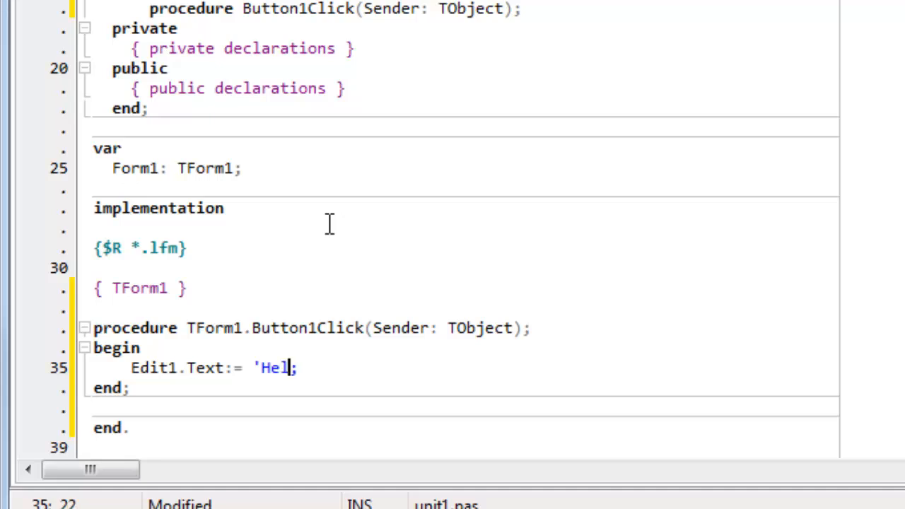
{"action": "type", "text": "lo wo"}
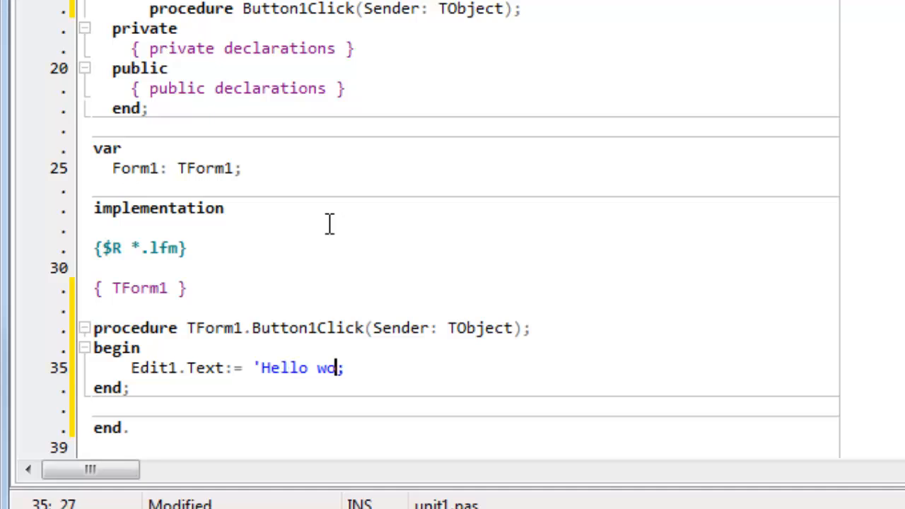
{"action": "type", "text": "rld"}
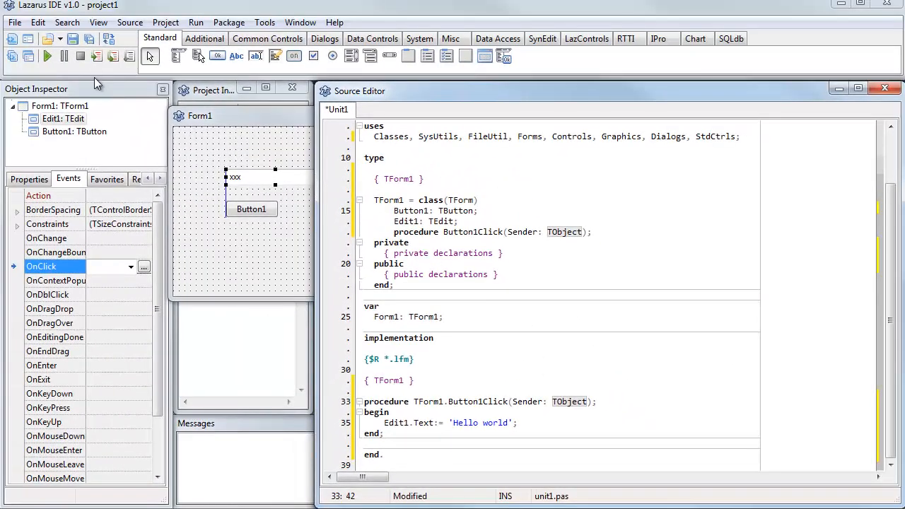
{"action": "mouse_move", "coordinate": [47, 55]}
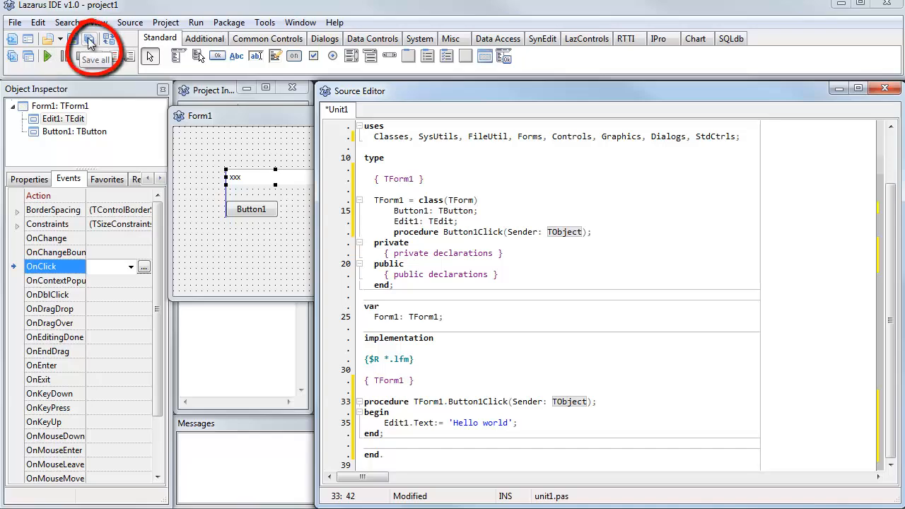
Save All, confirming the project1.lpi and unit1.pas save dialogs.
{"action": "left_click", "coordinate": [90, 40]}
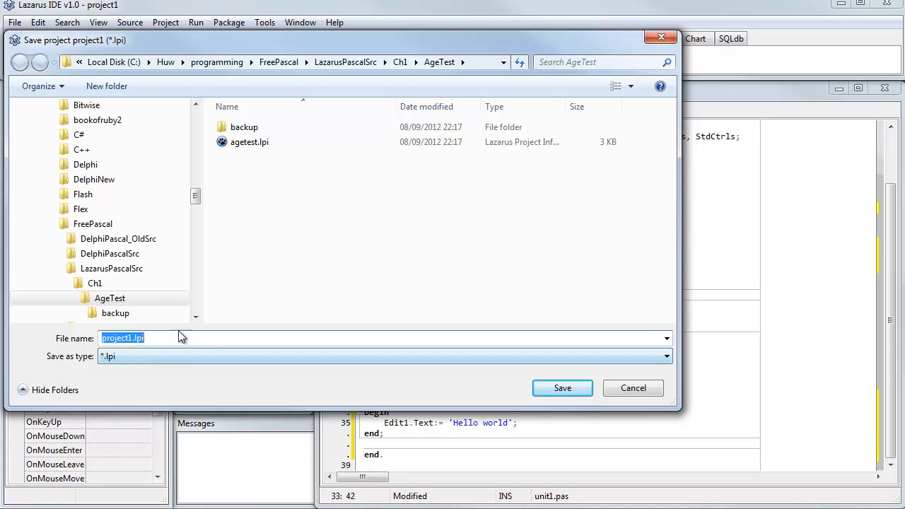
{"action": "left_click", "coordinate": [350, 62]}
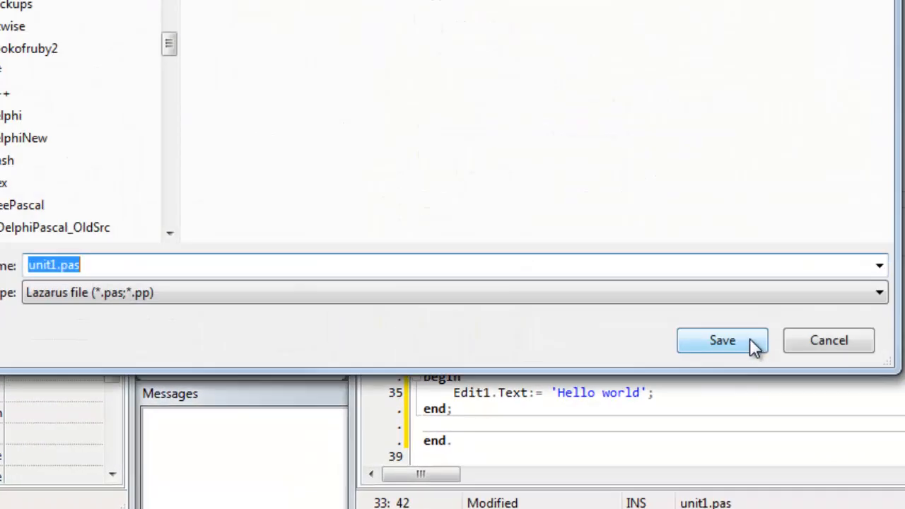
{"action": "left_click", "coordinate": [720, 341]}
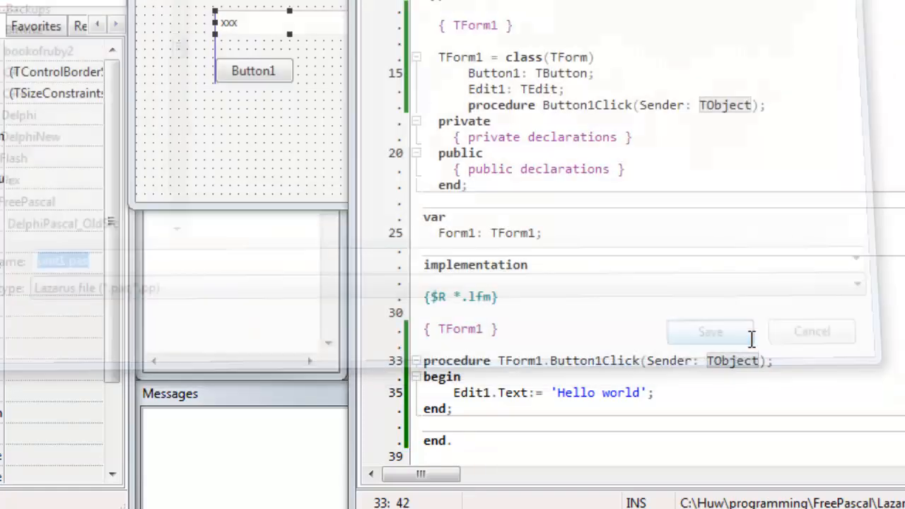
{"action": "left_click", "coordinate": [710, 332]}
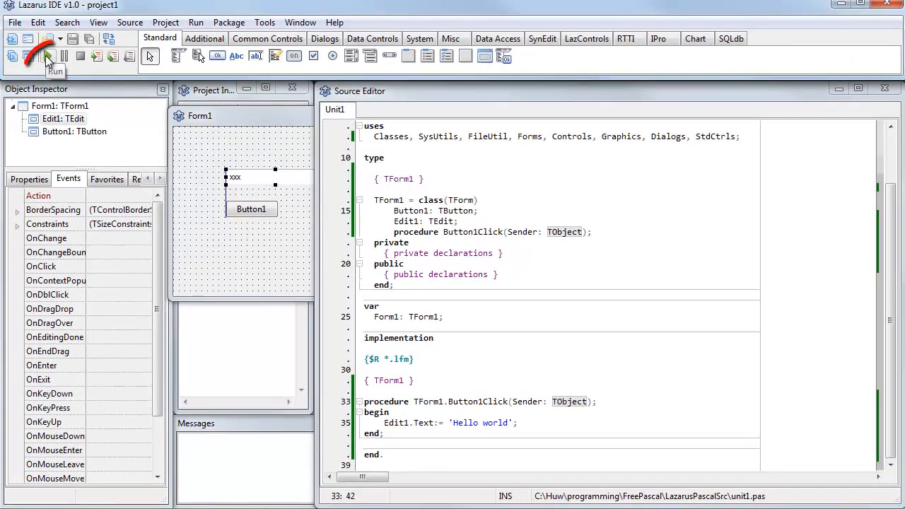
Build and run project1, then press Button1 so the edit box shows 'Hello world'.
{"action": "left_click", "coordinate": [45, 56]}
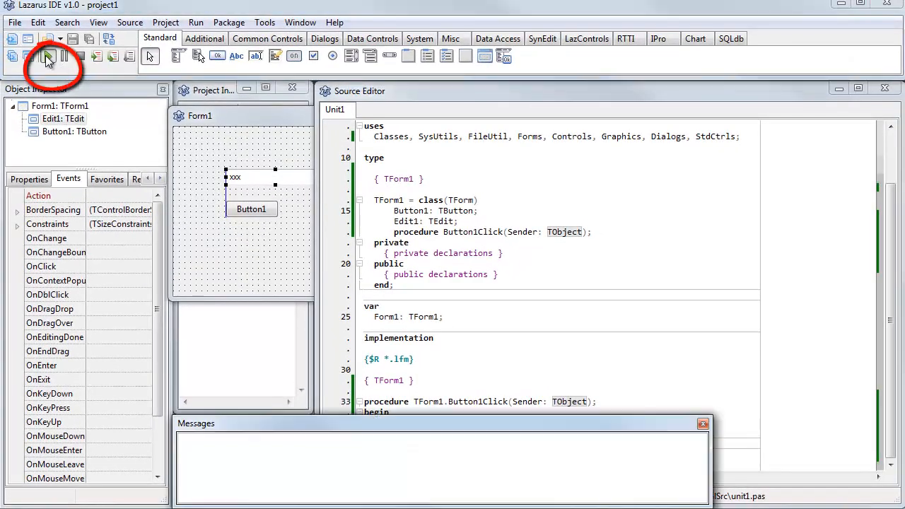
{"action": "left_click", "coordinate": [48, 57]}
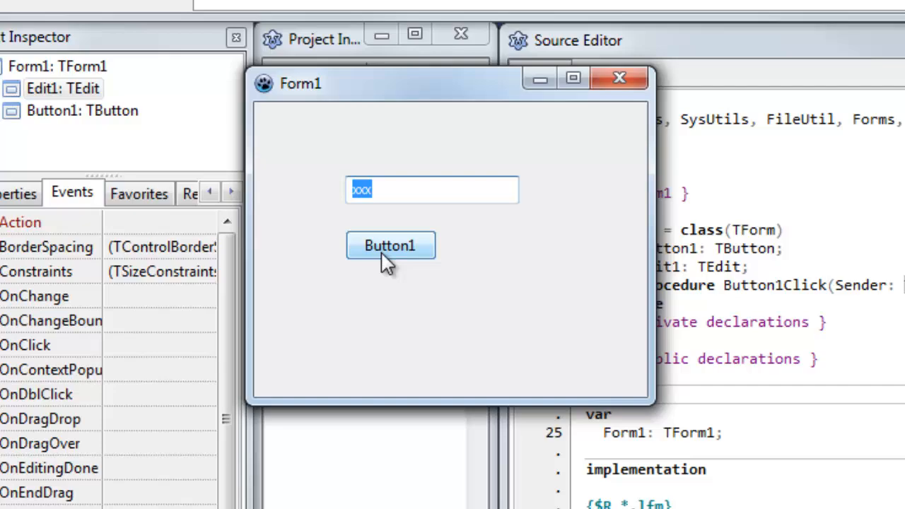
{"action": "left_click", "coordinate": [390, 246]}
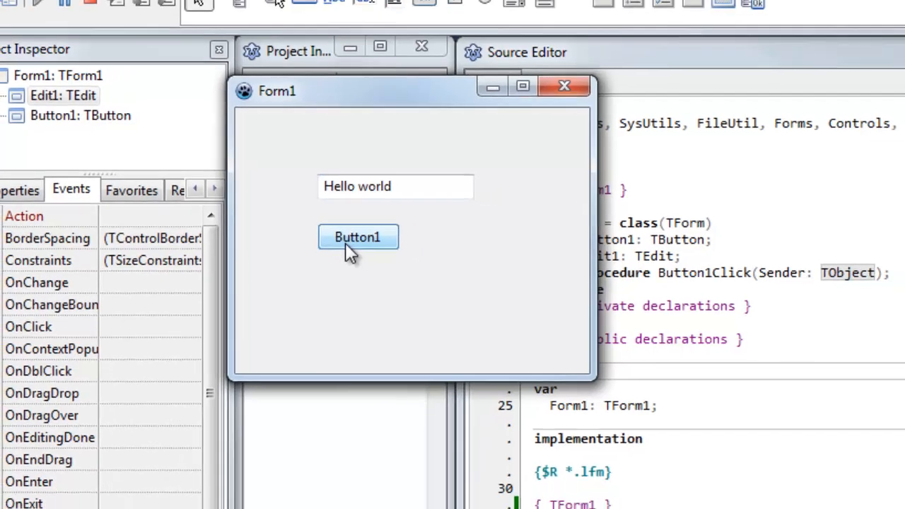
{"action": "left_click", "coordinate": [34, 60]}
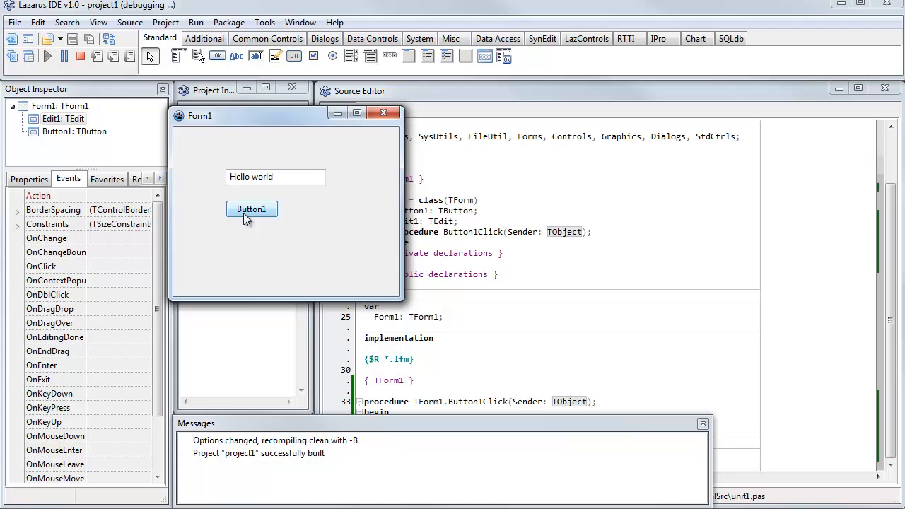